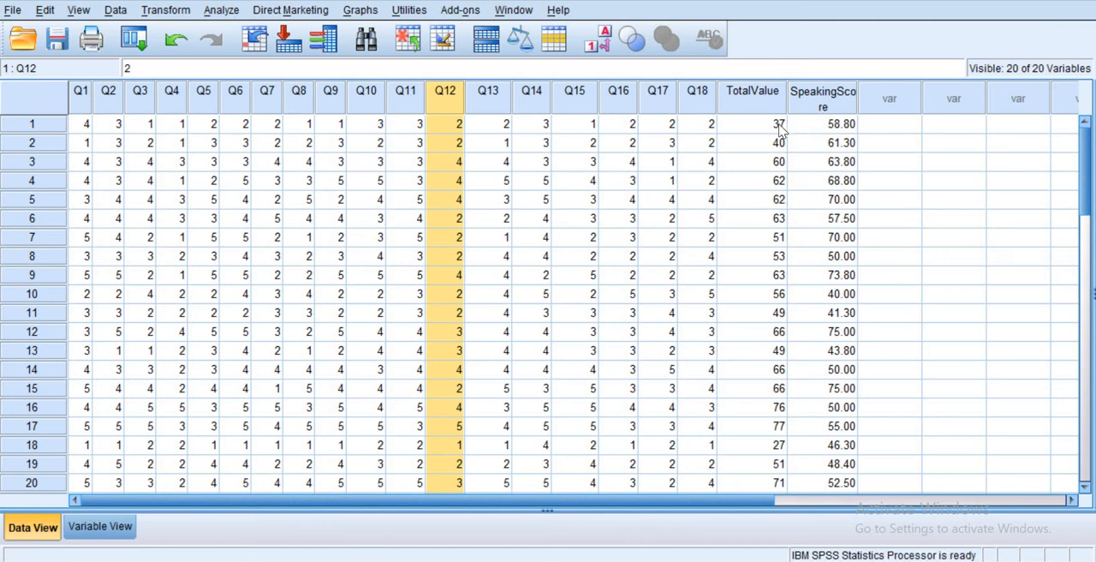
pyautogui.moveTo(797, 151)
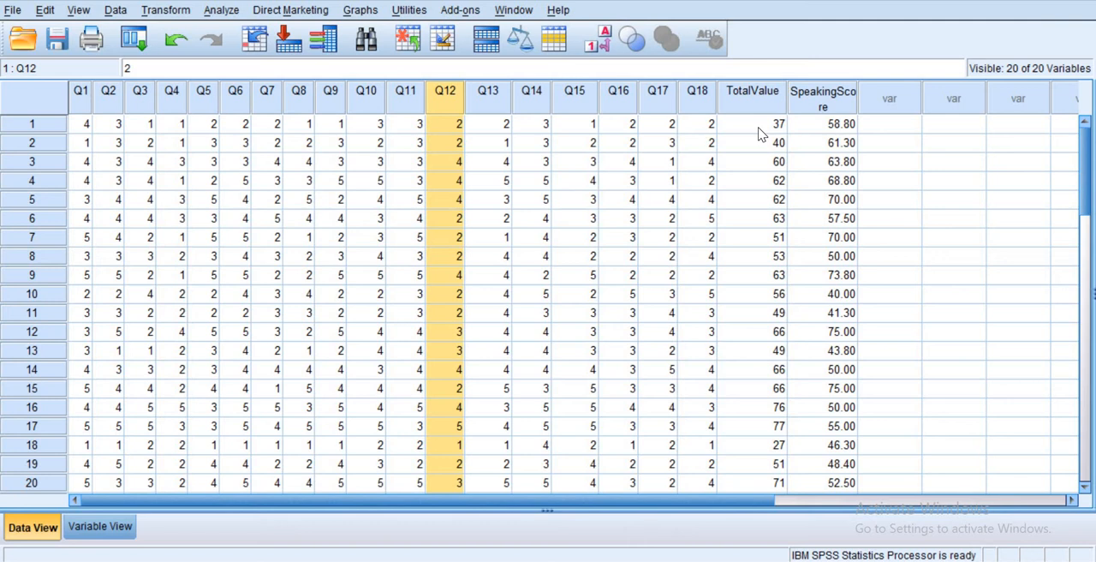
# Start a bivariate correlation from the Analyze > Correlate menu on the questionnaire data.
pyautogui.scroll(-3)
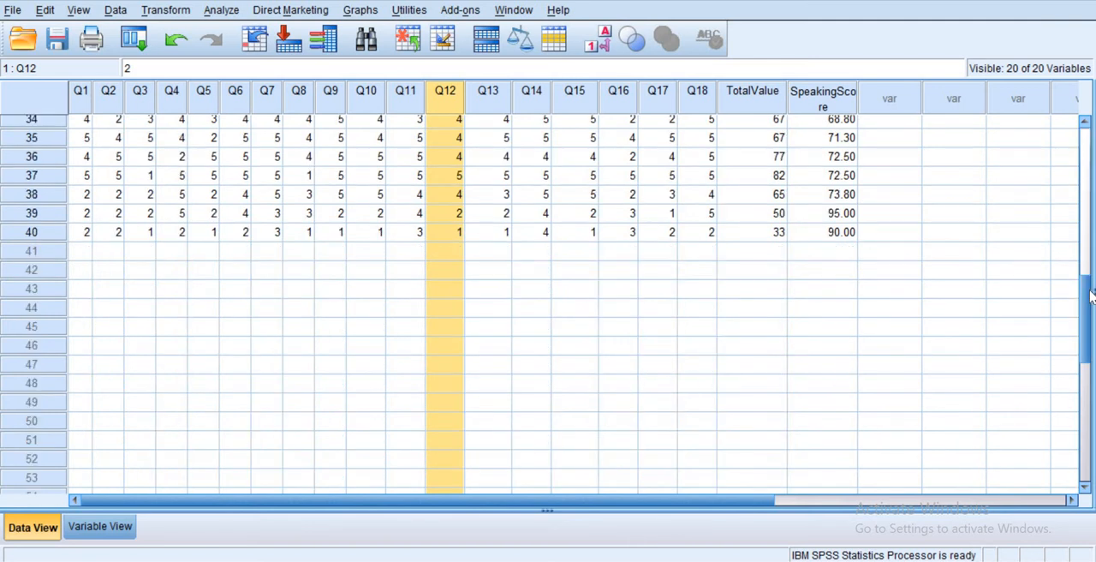
pyautogui.scroll(3)
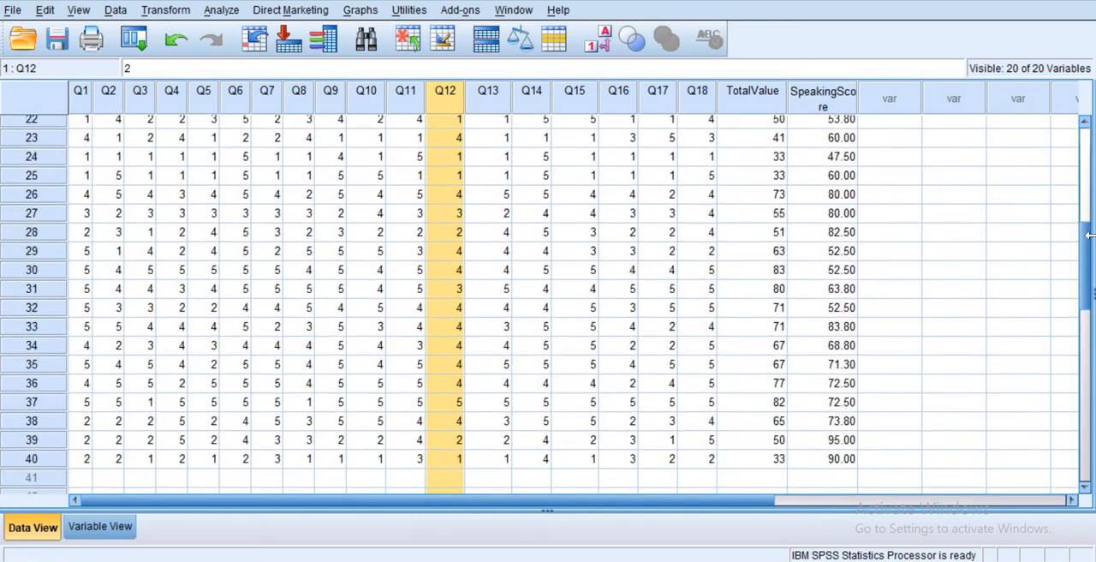
pyautogui.scroll(3)
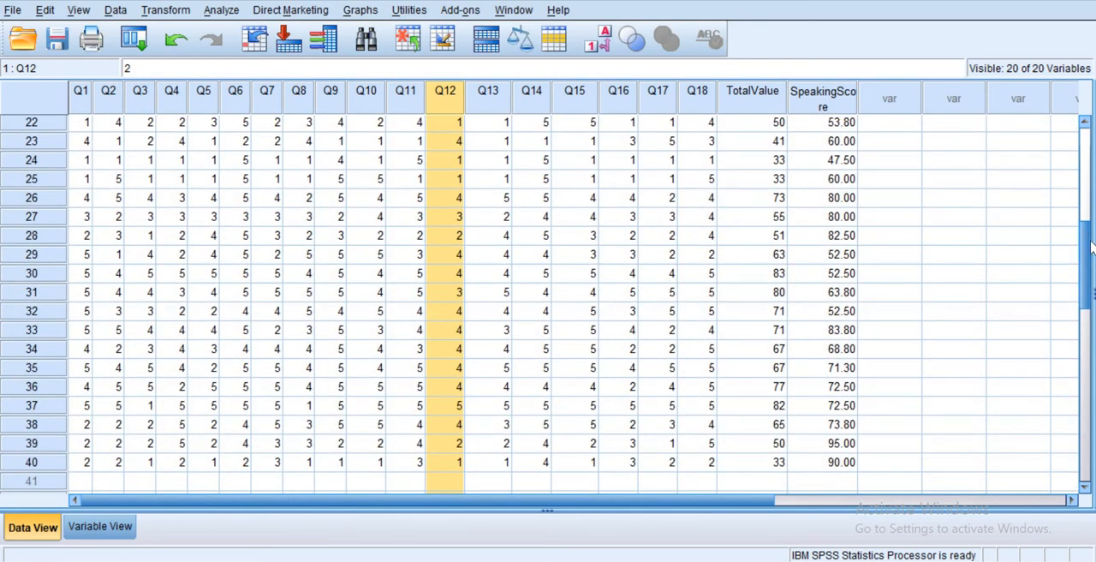
pyautogui.scroll(3)
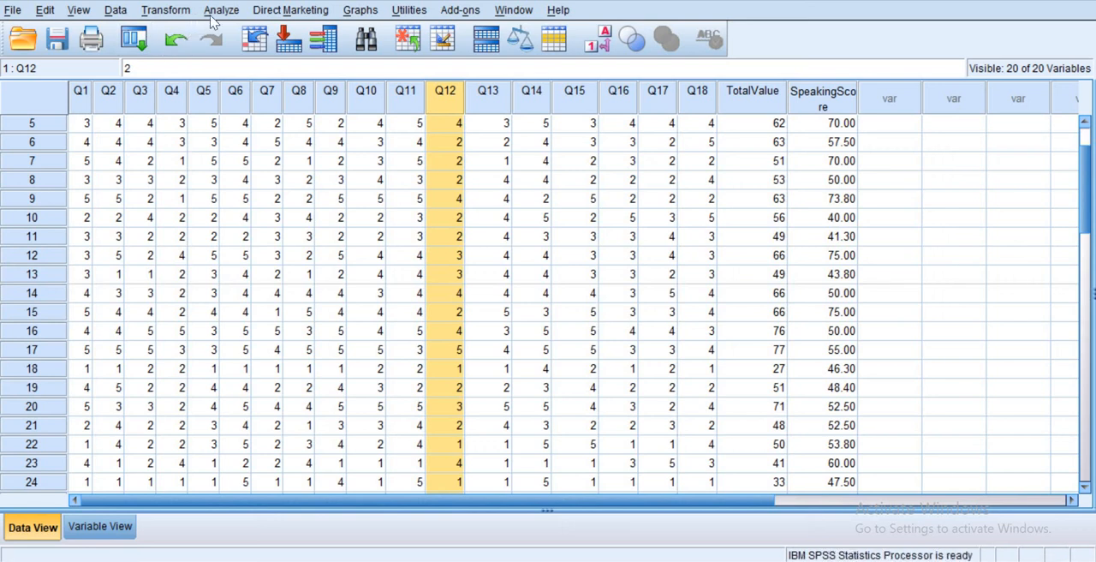
pyautogui.click(221, 10)
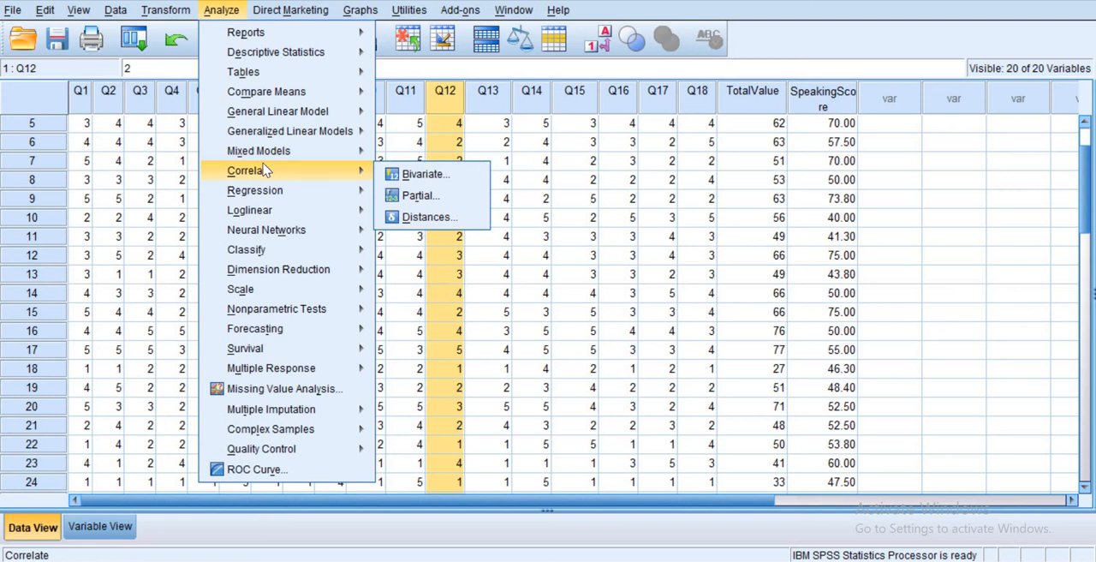
pyautogui.moveTo(425, 173)
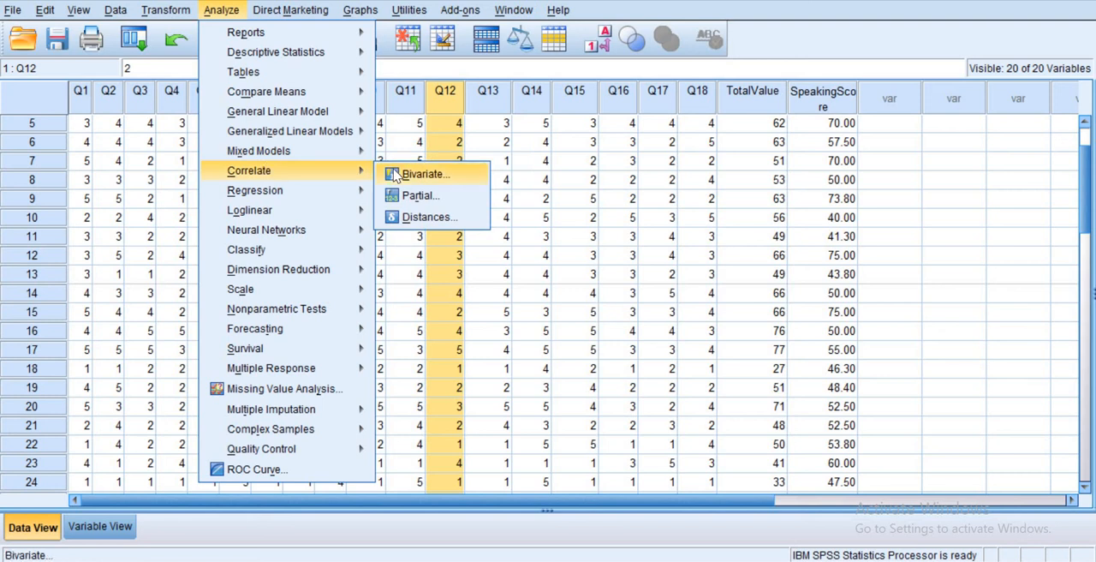
pyautogui.click(421, 173)
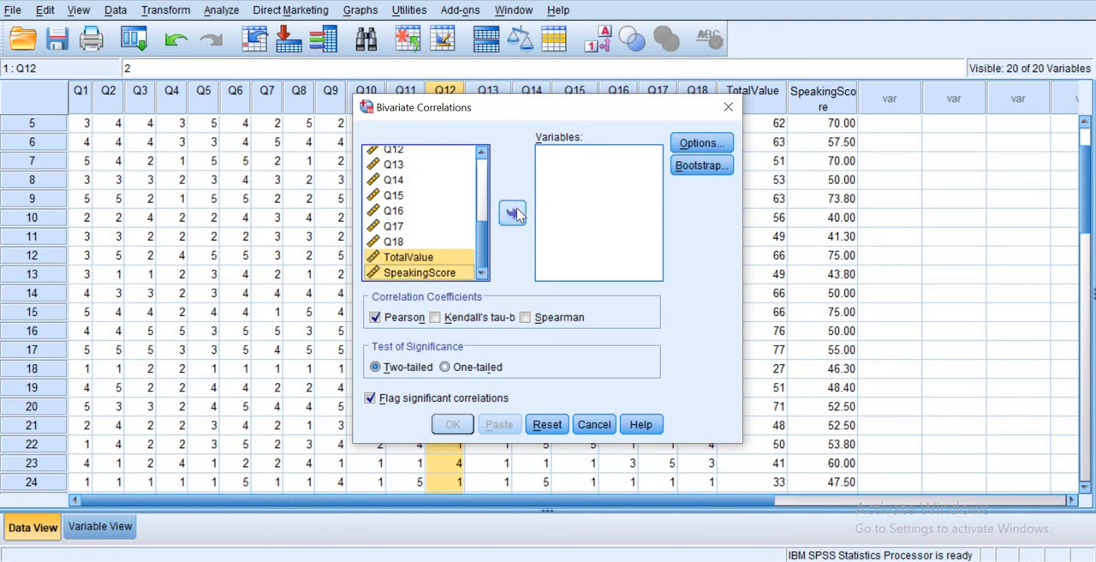
# Add TotalValue and SpeakingScore as the correlation variables and go to Options.
pyautogui.click(514, 212)
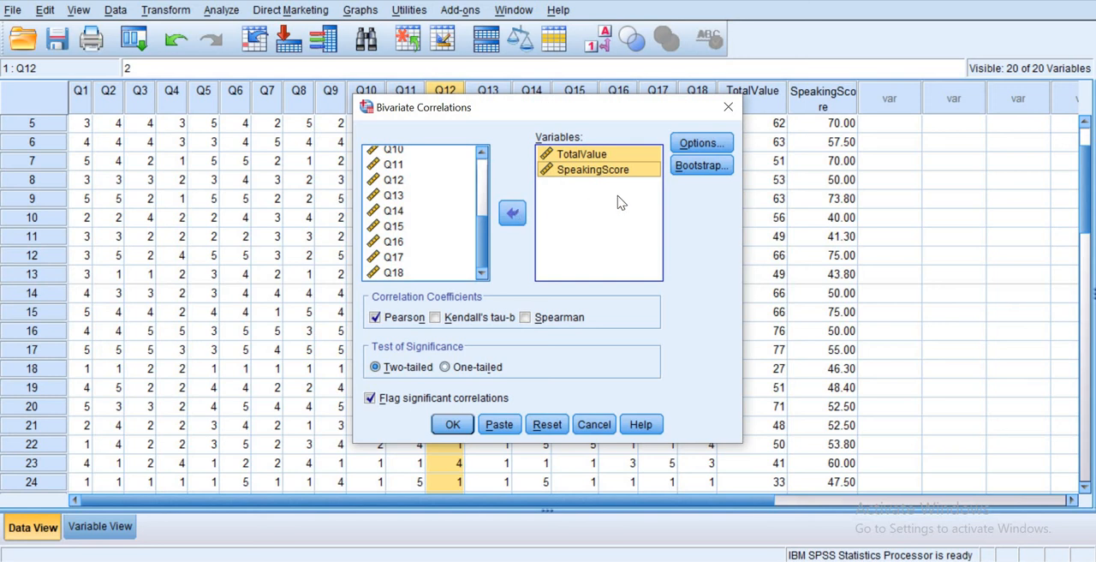
pyautogui.click(701, 144)
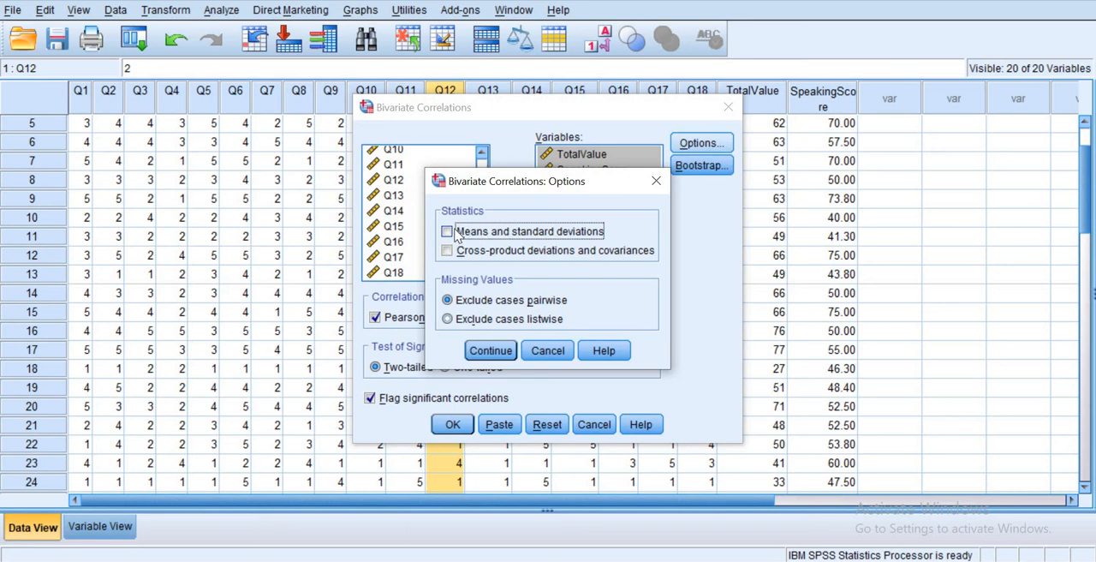
# Request means and standard deviations in the output and confirm with Continue.
pyautogui.click(446, 231)
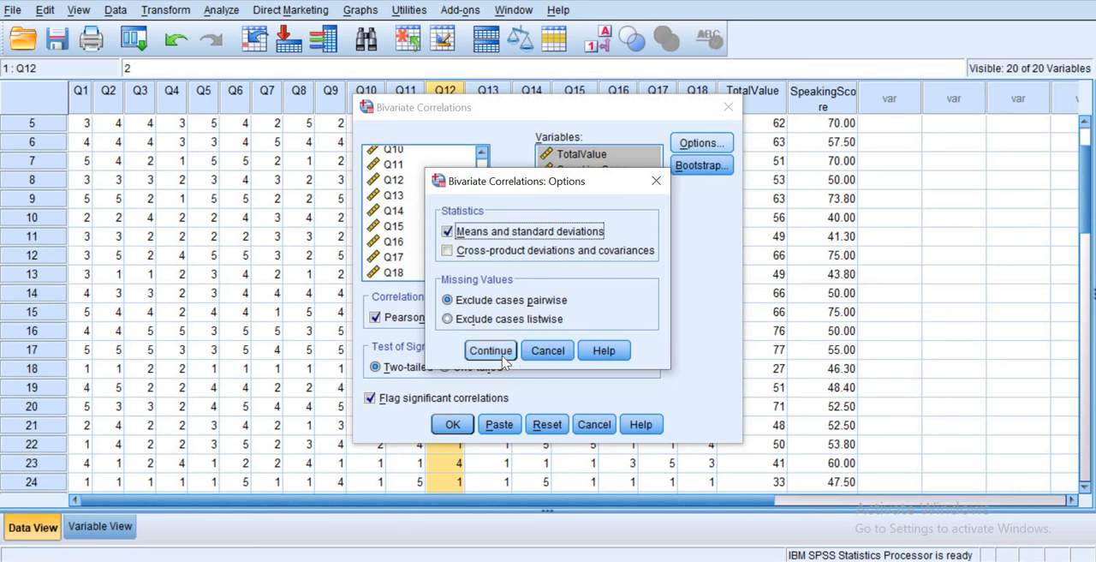
pyautogui.click(490, 351)
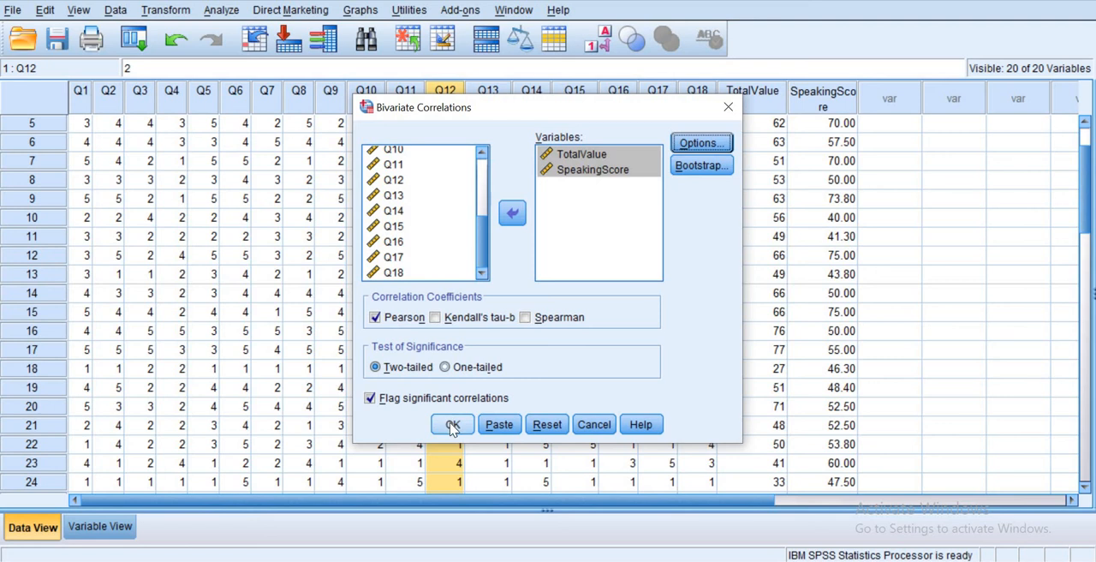
# Run the correlation, producing descriptives and Pearson r = .138 (p = .397) for the two variables.
pyautogui.click(452, 423)
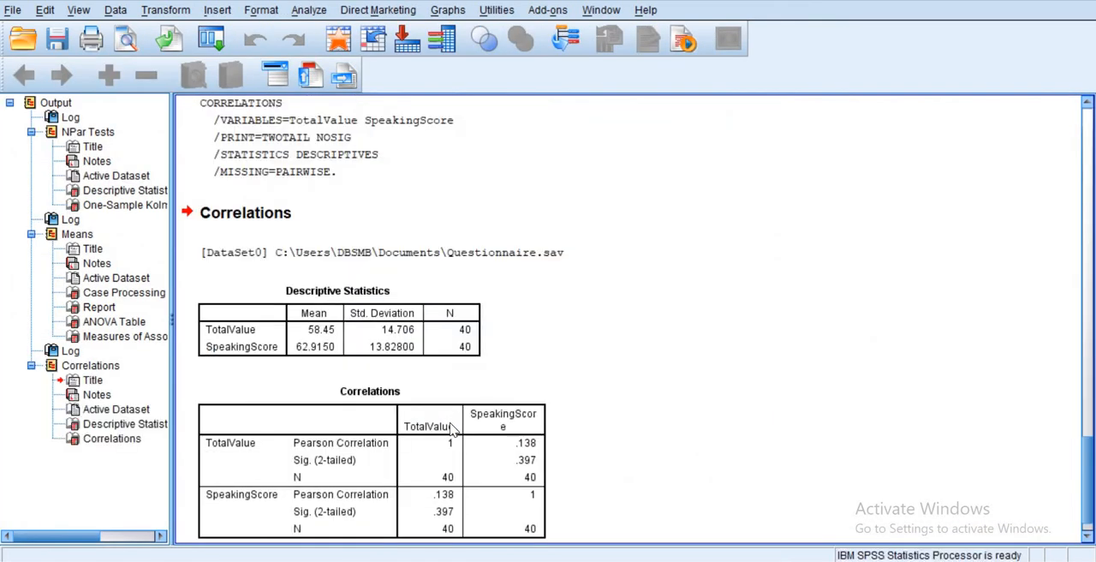
pyautogui.scroll(-3)
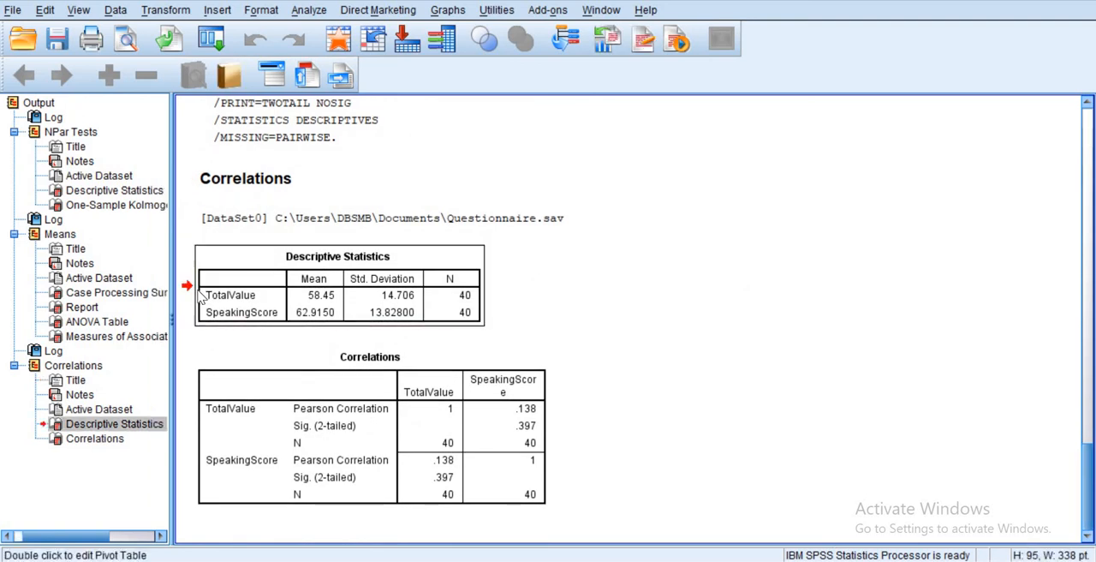
pyautogui.moveTo(574, 309)
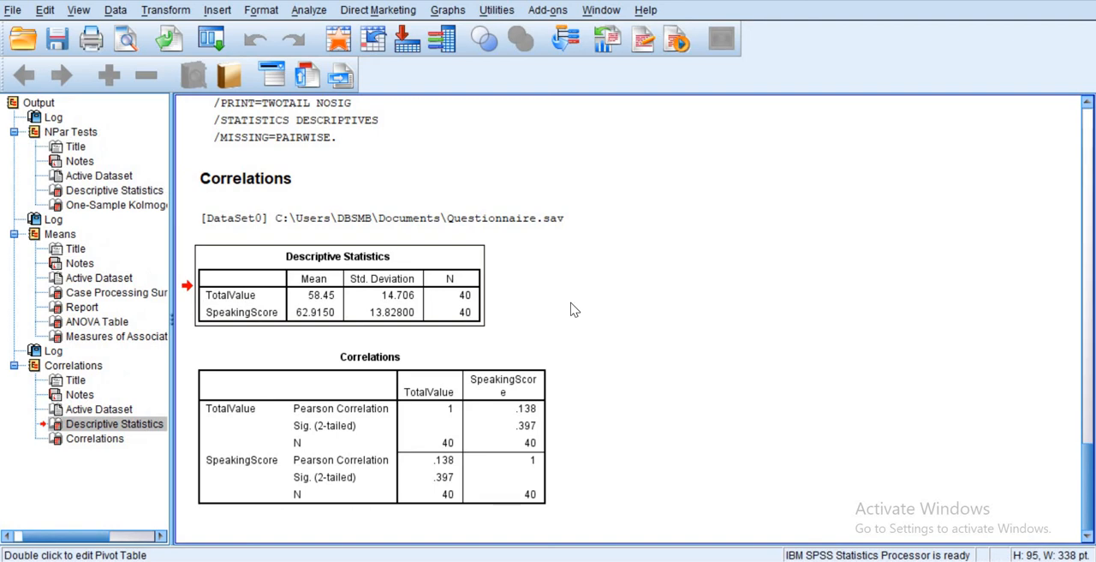
pyautogui.moveTo(488, 329)
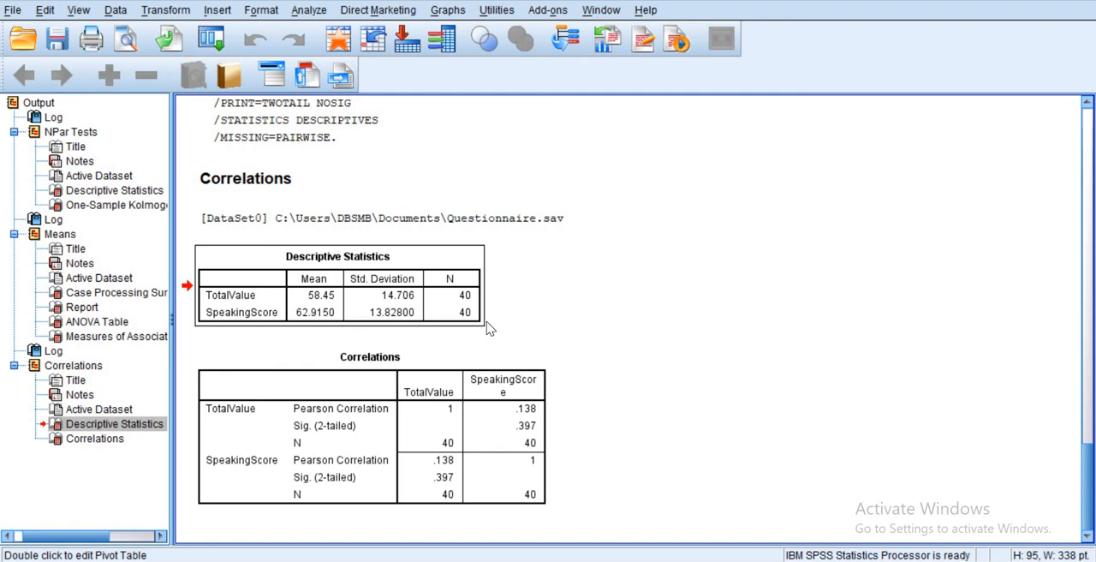
pyautogui.moveTo(312, 332)
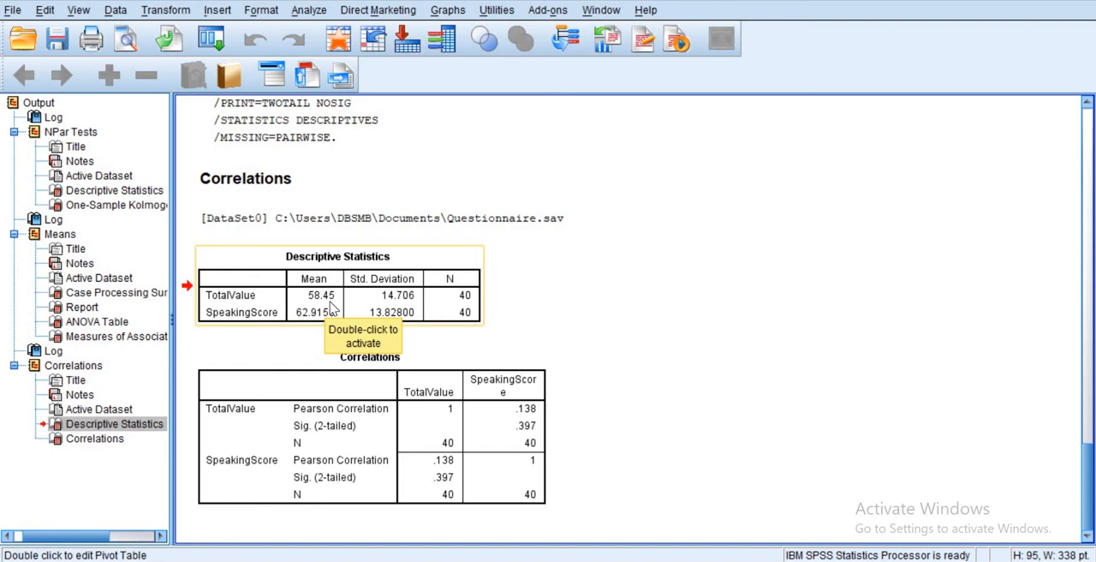
pyautogui.moveTo(322, 312)
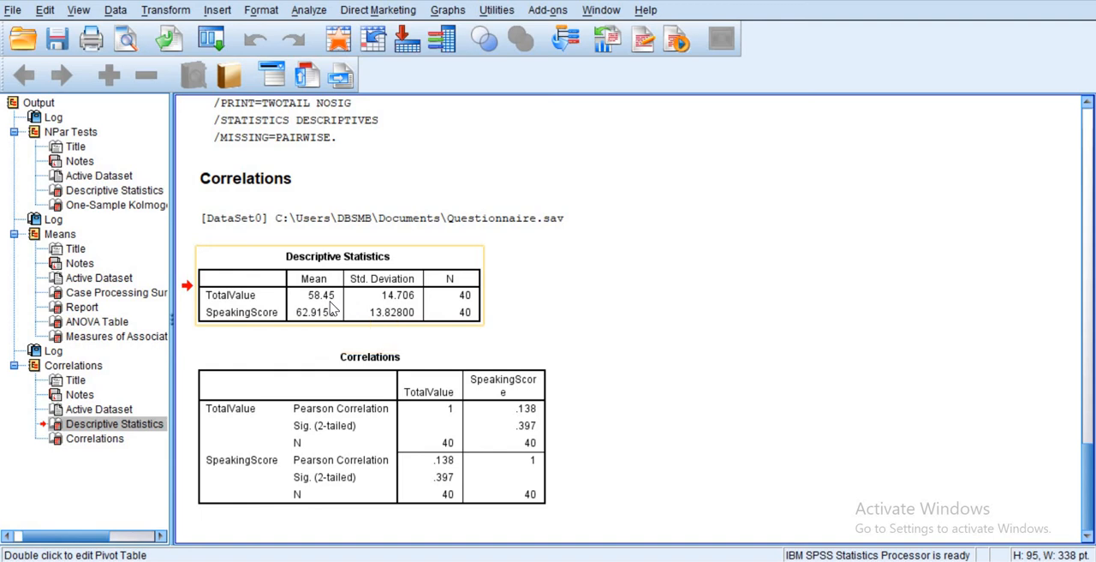
pyautogui.moveTo(390, 312)
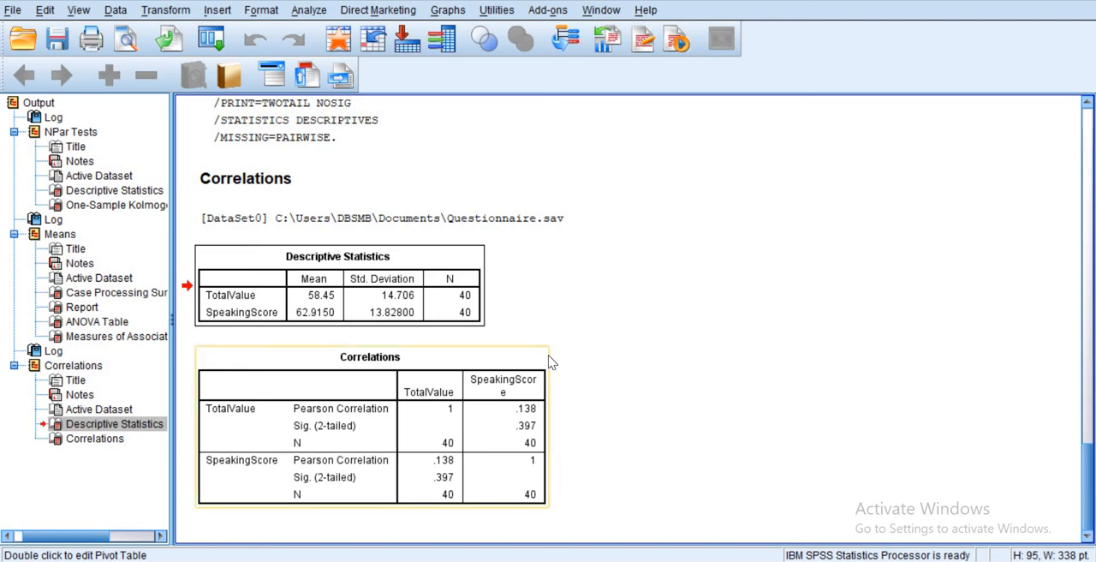
pyautogui.click(644, 403)
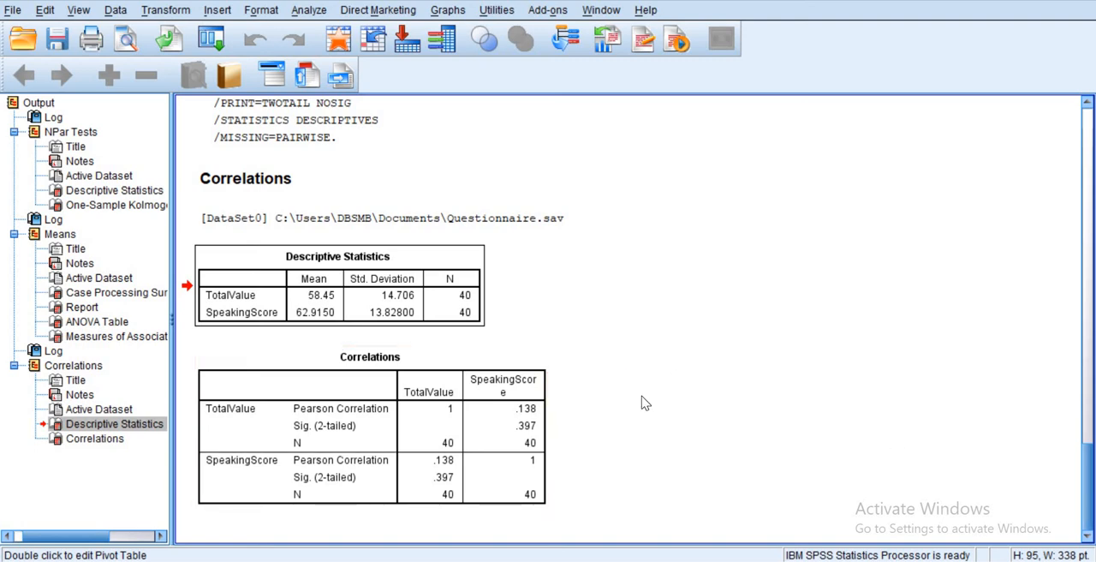
pyautogui.moveTo(574, 416)
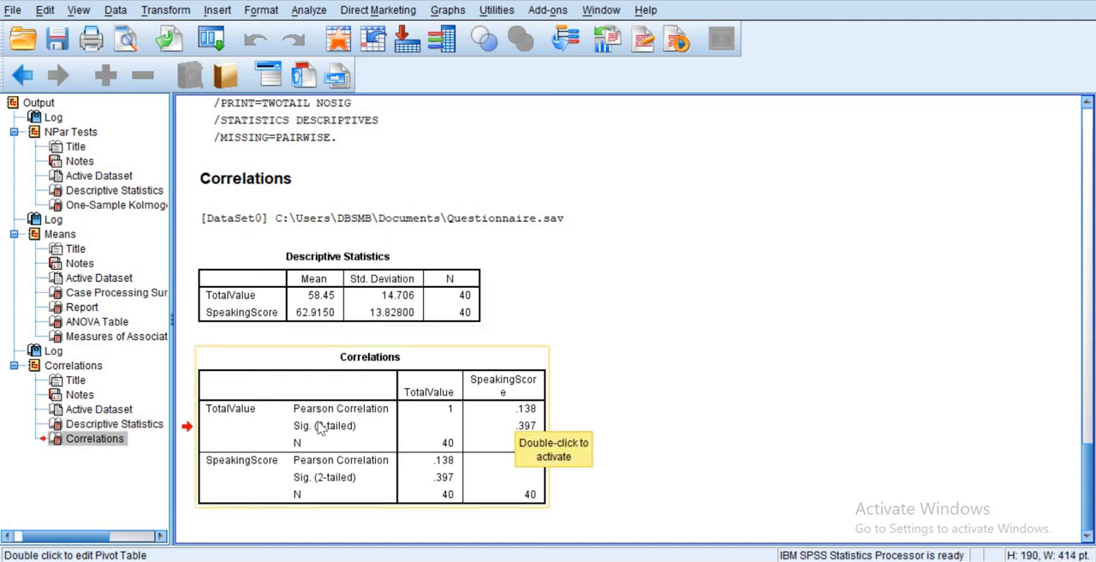
pyautogui.moveTo(305, 425)
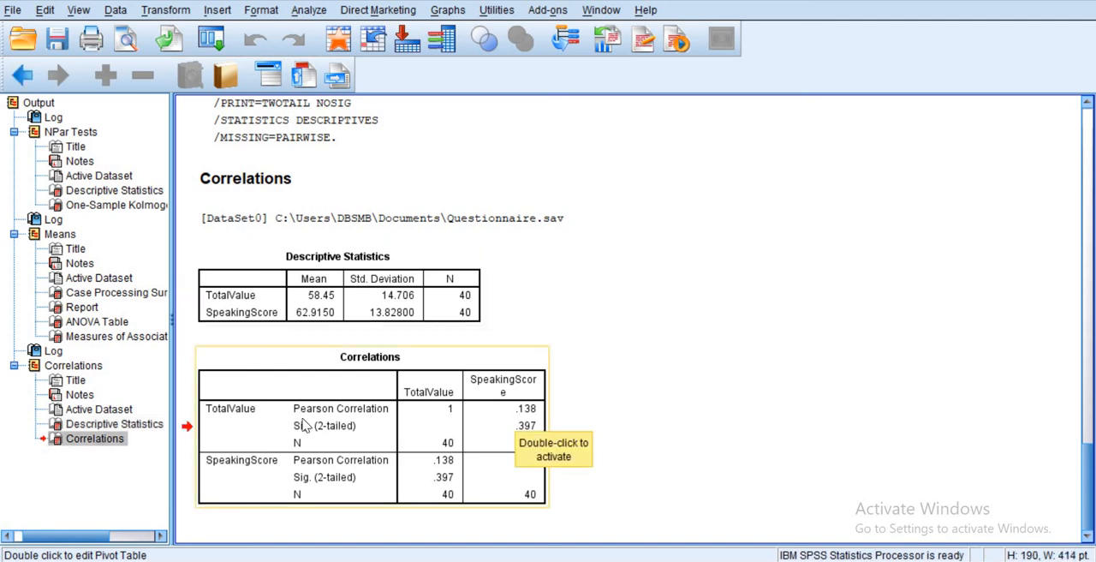
pyautogui.moveTo(527, 420)
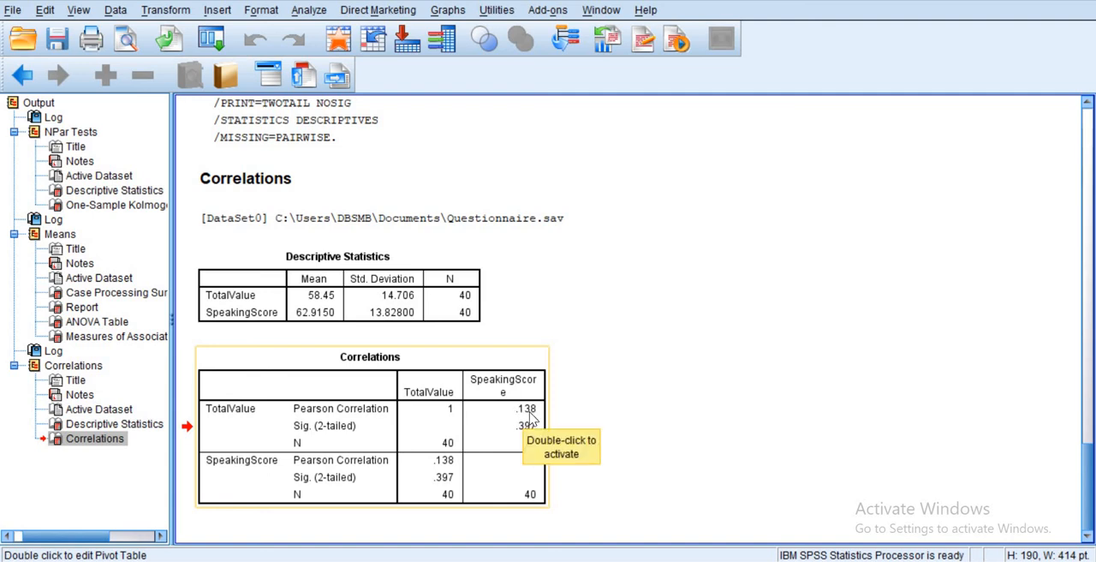
pyautogui.moveTo(597, 423)
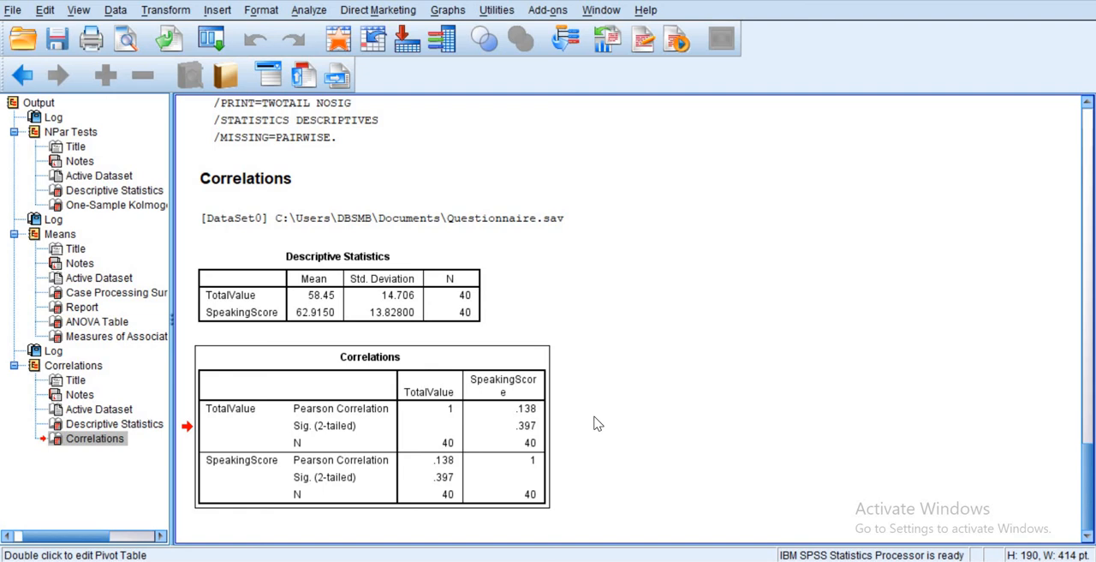
pyautogui.moveTo(505, 425)
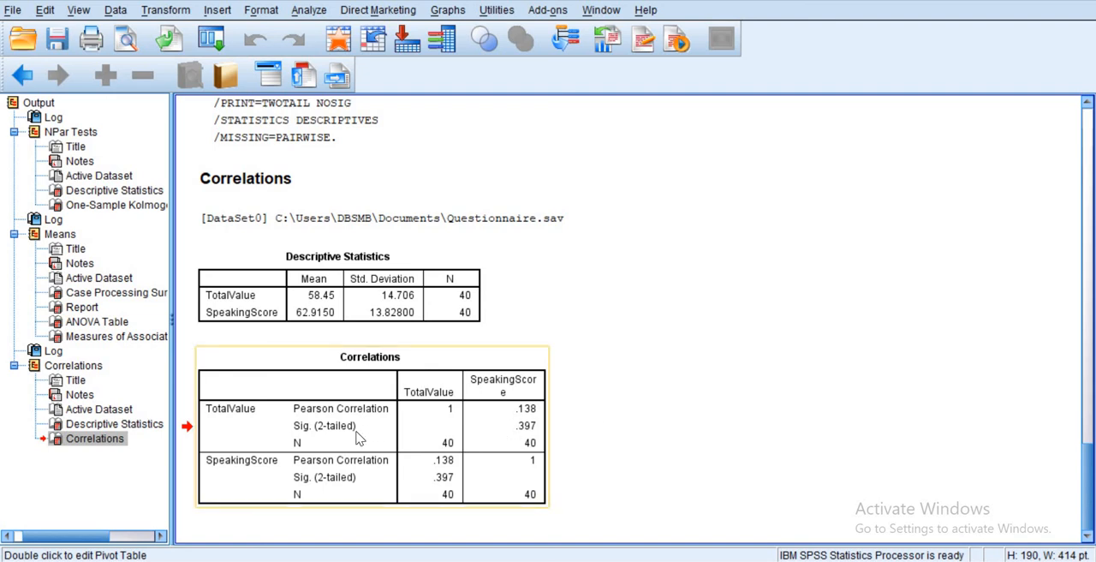
pyautogui.moveTo(523, 442)
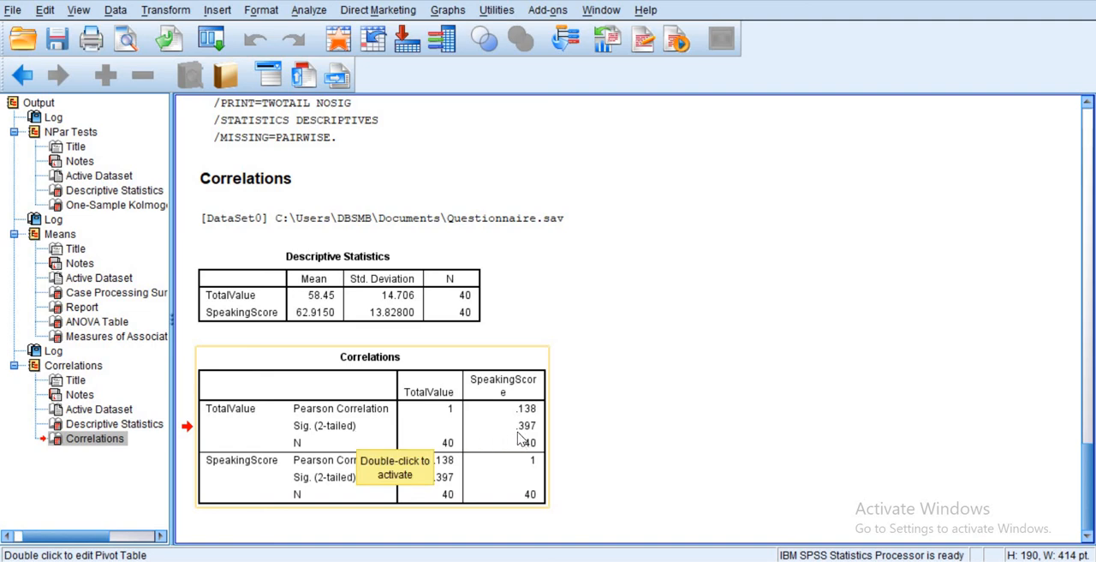
pyautogui.moveTo(548, 442)
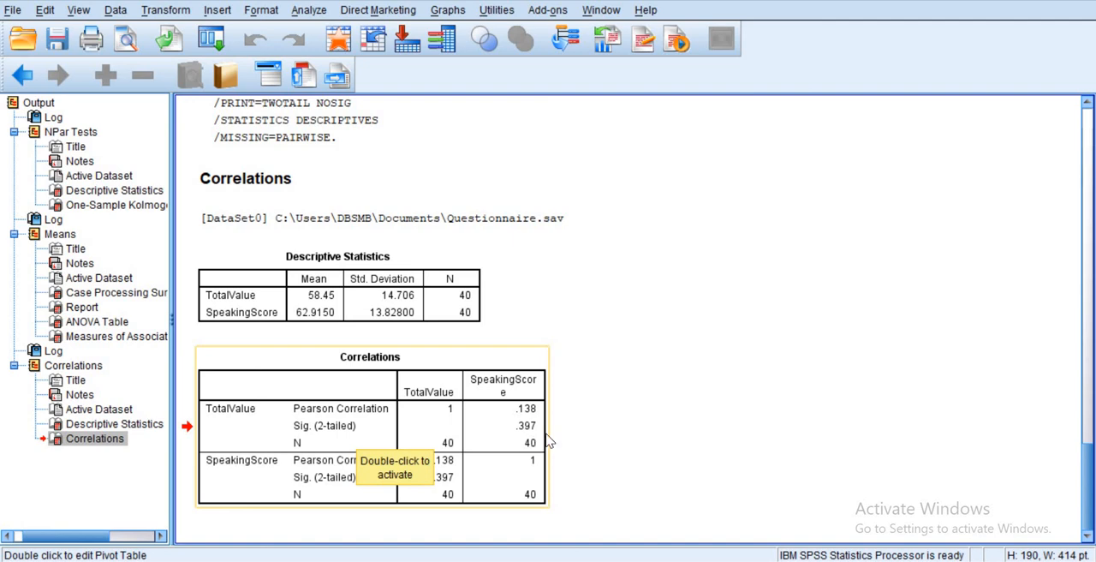
pyautogui.moveTo(596, 435)
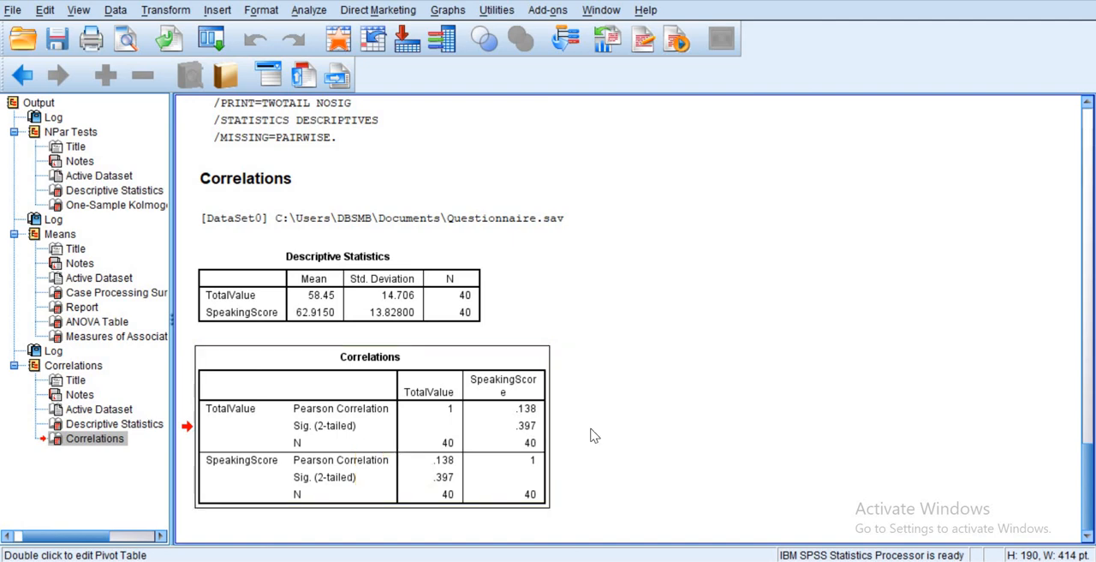